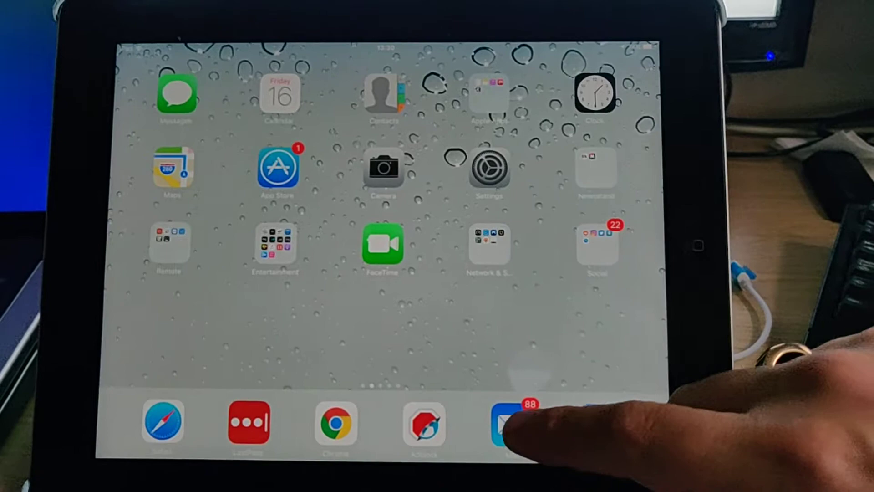
# Launch Mail from the dock to show the VoucherCodes email in All Inboxes.
pyautogui.click(505, 424)
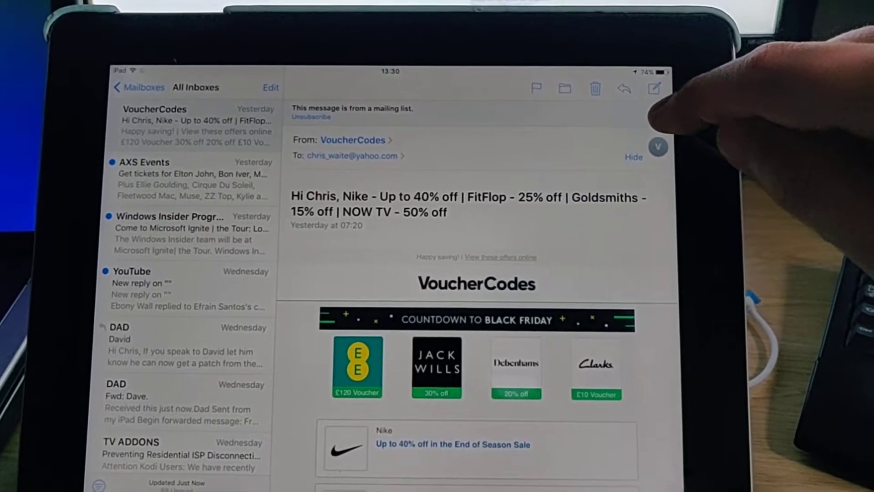
# Bring up the reply, forward and print choices for the VoucherCodes email.
pyautogui.click(623, 89)
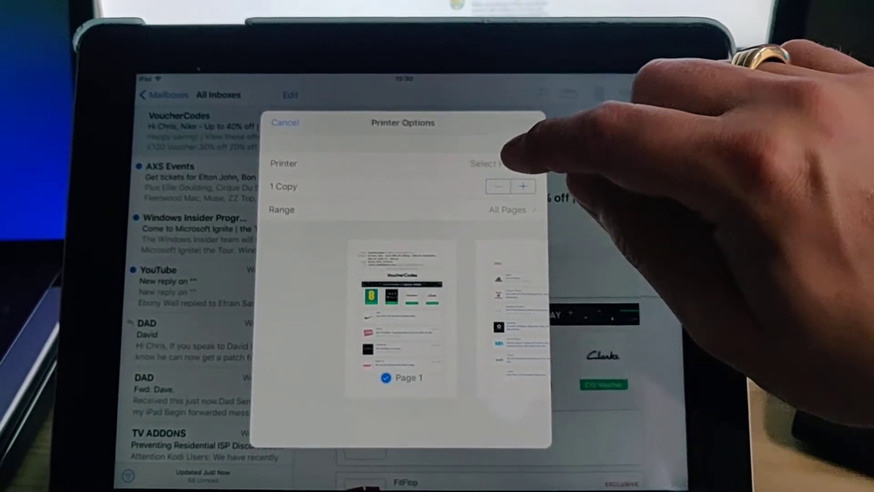
pyautogui.click(495, 164)
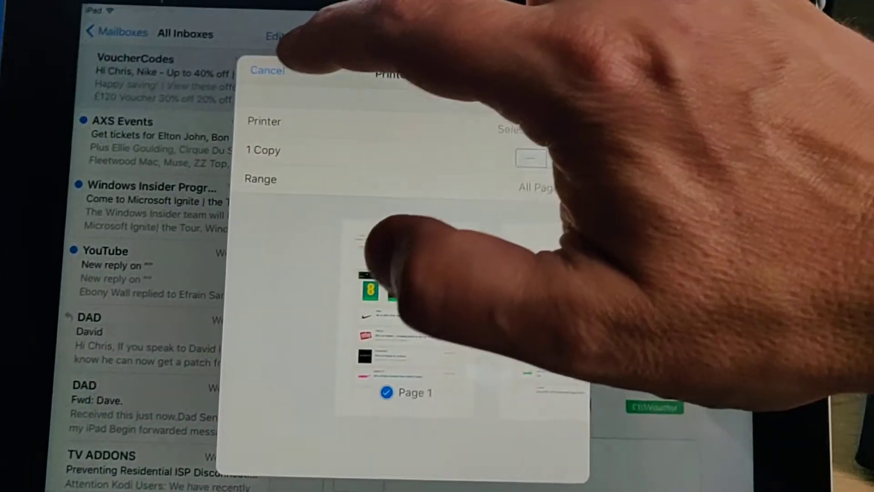
# Cancel, restart printing the VoucherCodes email, and choose the EPSON WF-2660 printer.
pyautogui.click(267, 70)
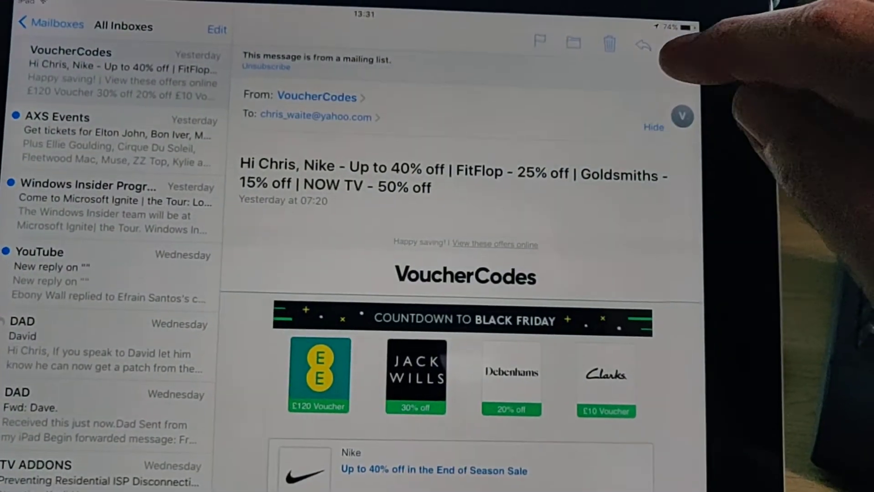
pyautogui.click(639, 43)
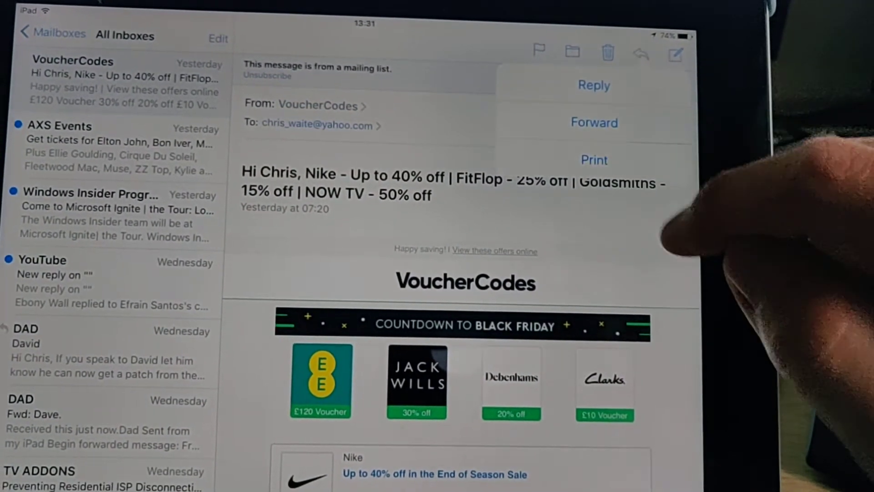
pyautogui.click(594, 160)
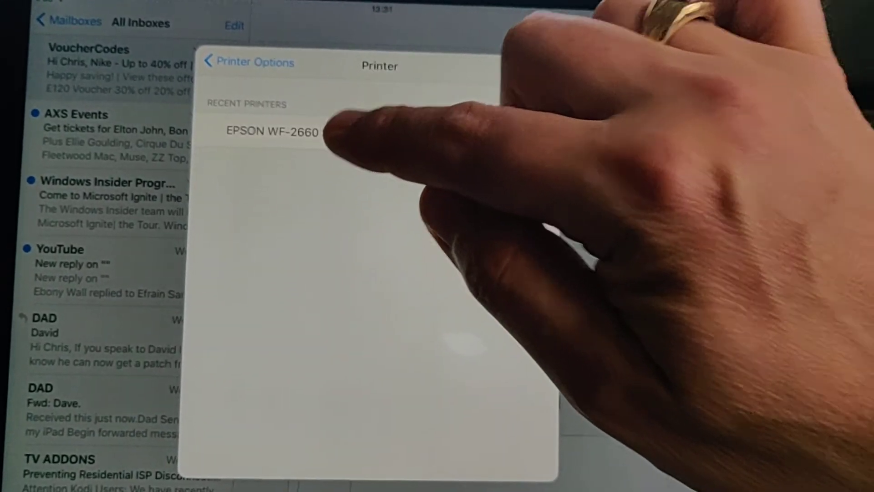
pyautogui.click(274, 132)
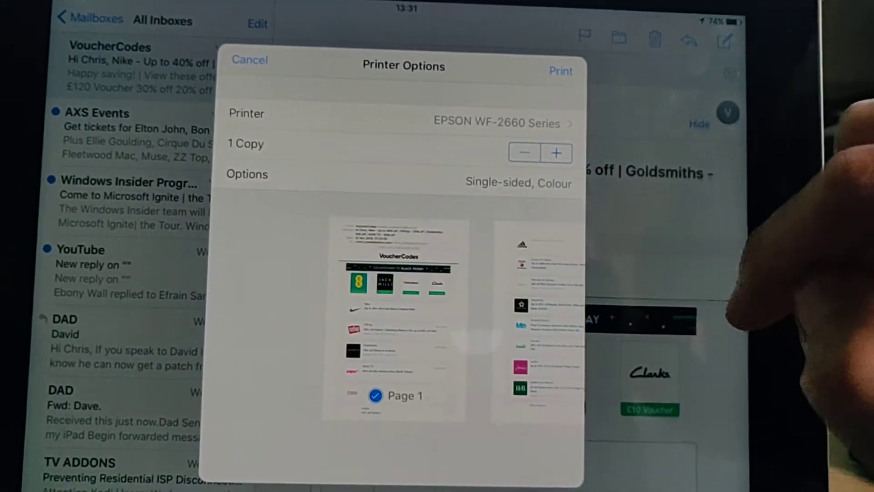